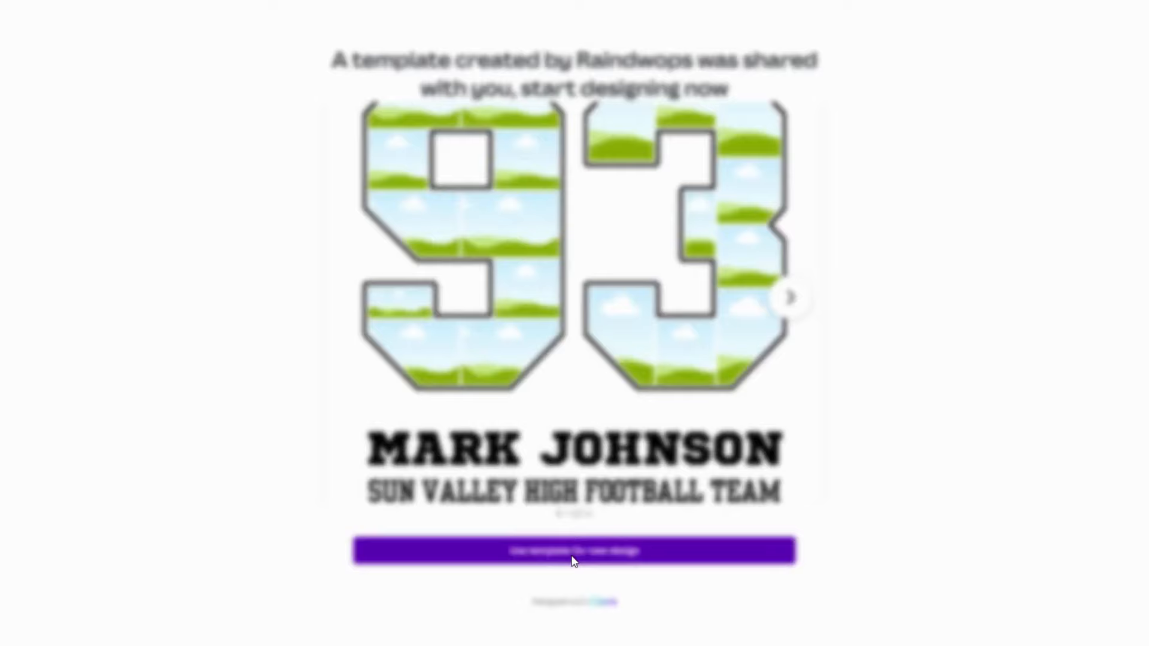
Start a new design from the shared 93 collage template and look through its pages.
{"action": "left_click", "coordinate": [573, 551]}
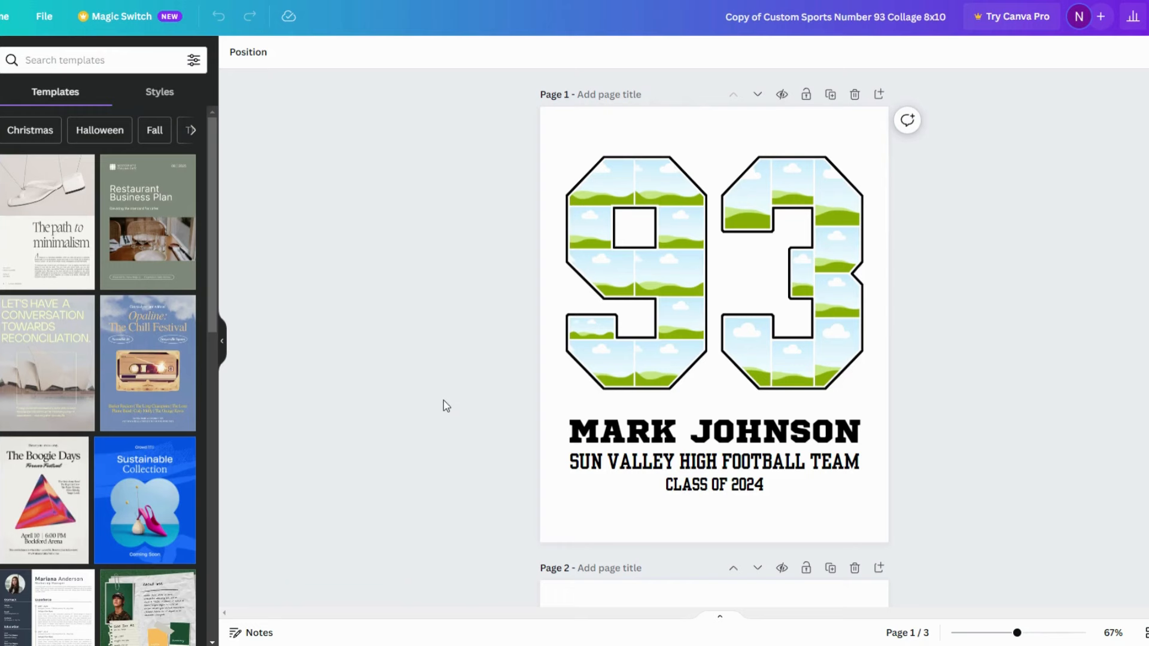
{"action": "scroll", "scroll_direction": "down", "scroll_amount": 3}
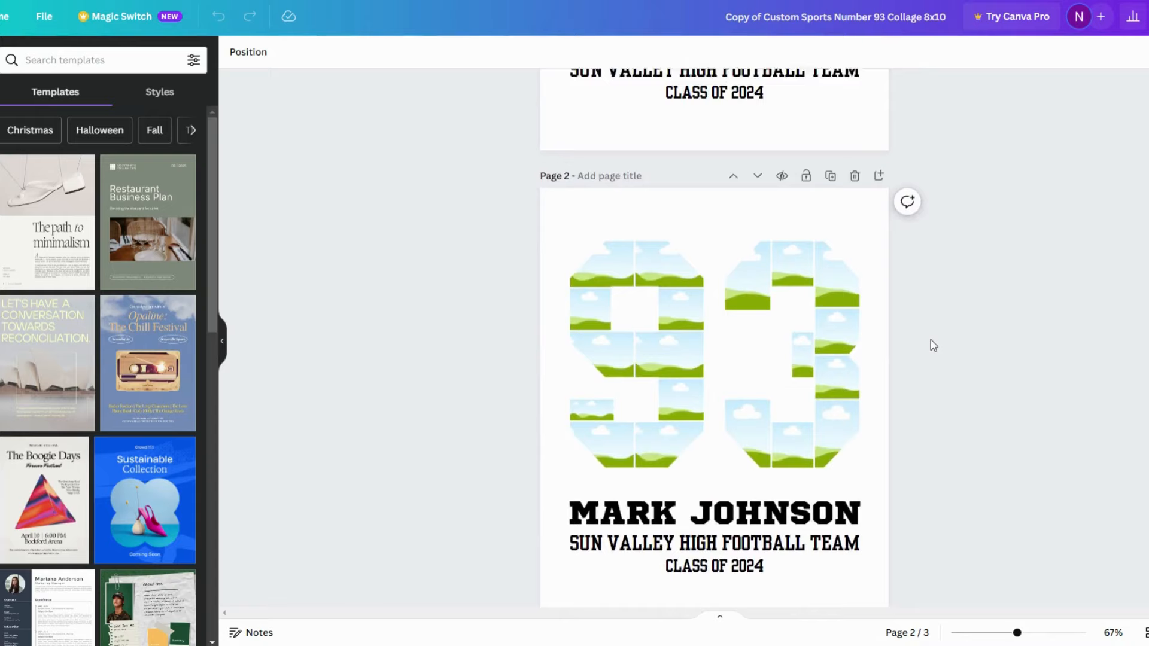
{"action": "left_click", "coordinate": [365, 584]}
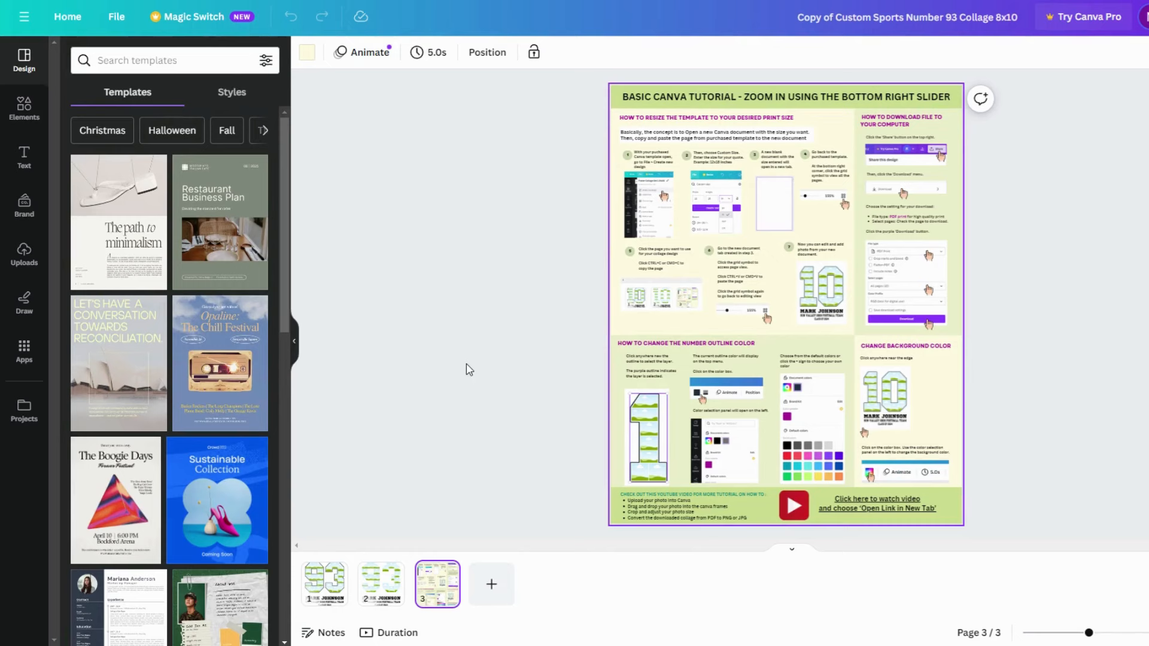
Begin a new custom-size design and enter its 11 × 14 in dimensions.
{"action": "left_click", "coordinate": [116, 15]}
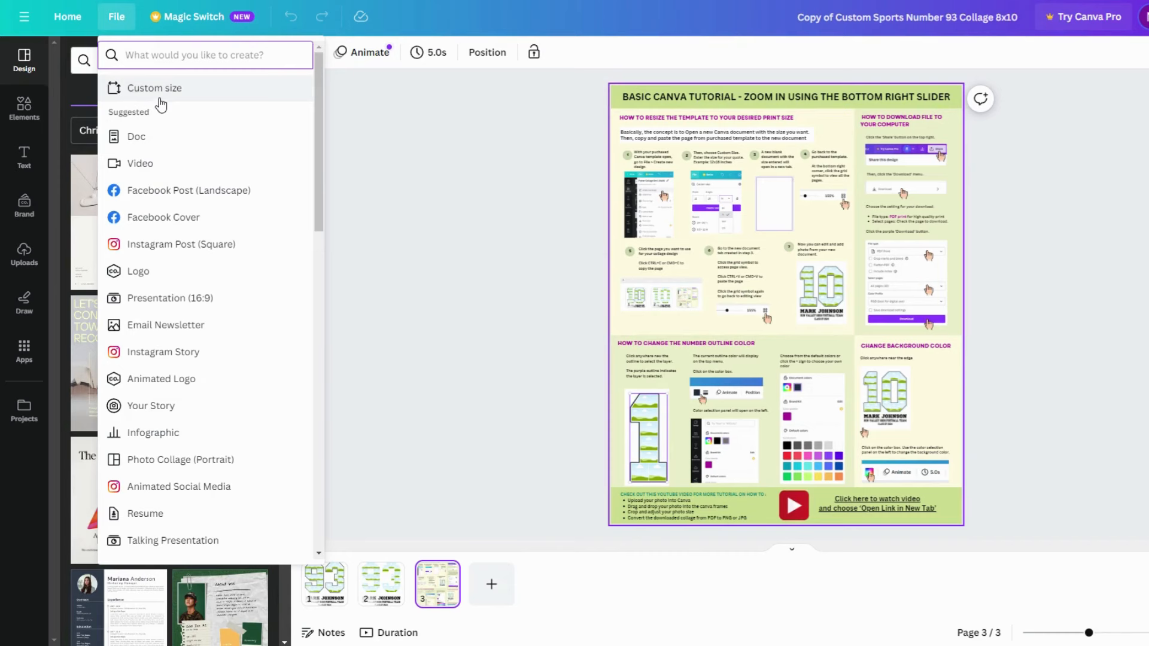
{"action": "left_click", "coordinate": [154, 88]}
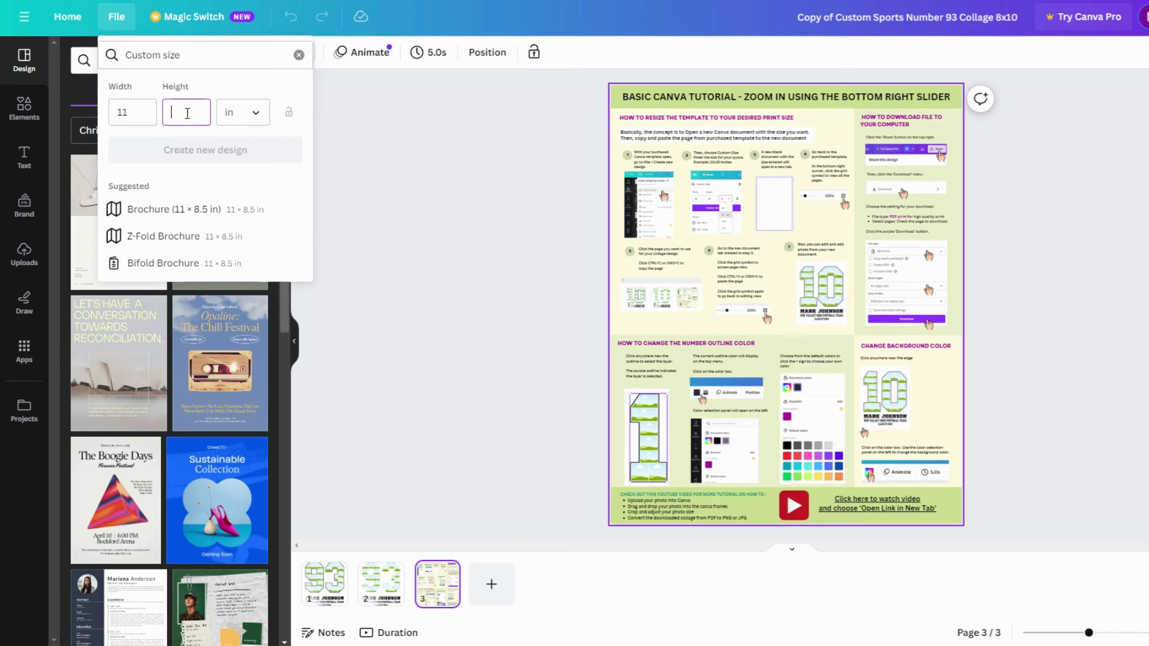
{"action": "left_click", "coordinate": [204, 150]}
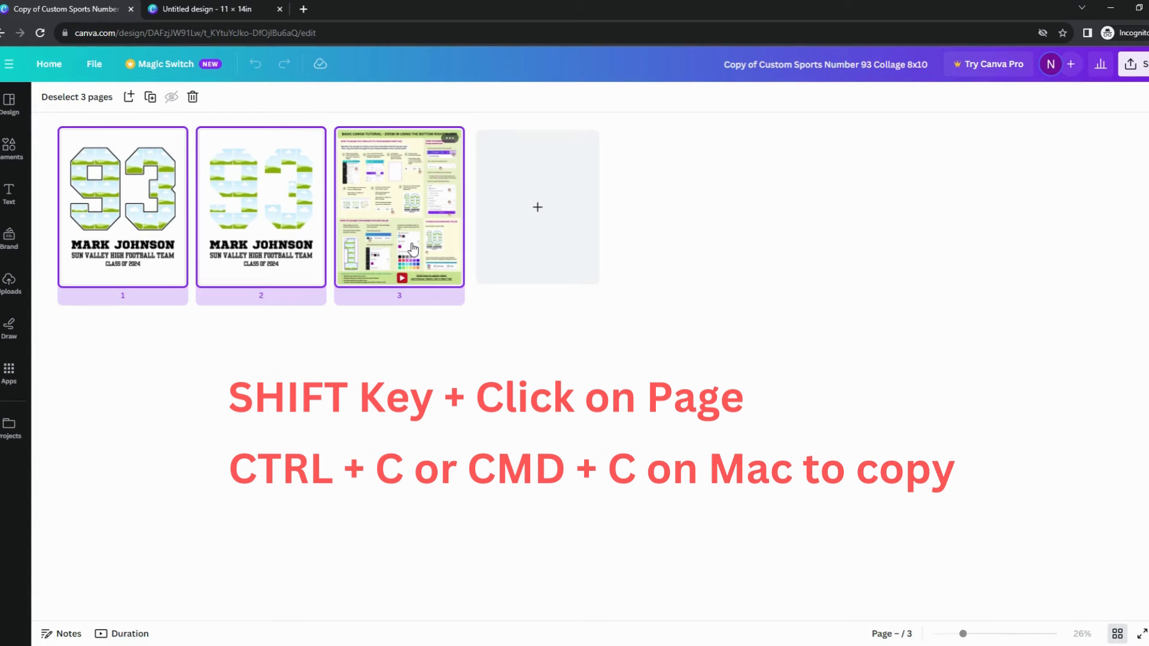
Switch to the blank 11 × 14 in design to receive the pasted pages.
{"action": "left_click", "coordinate": [208, 9]}
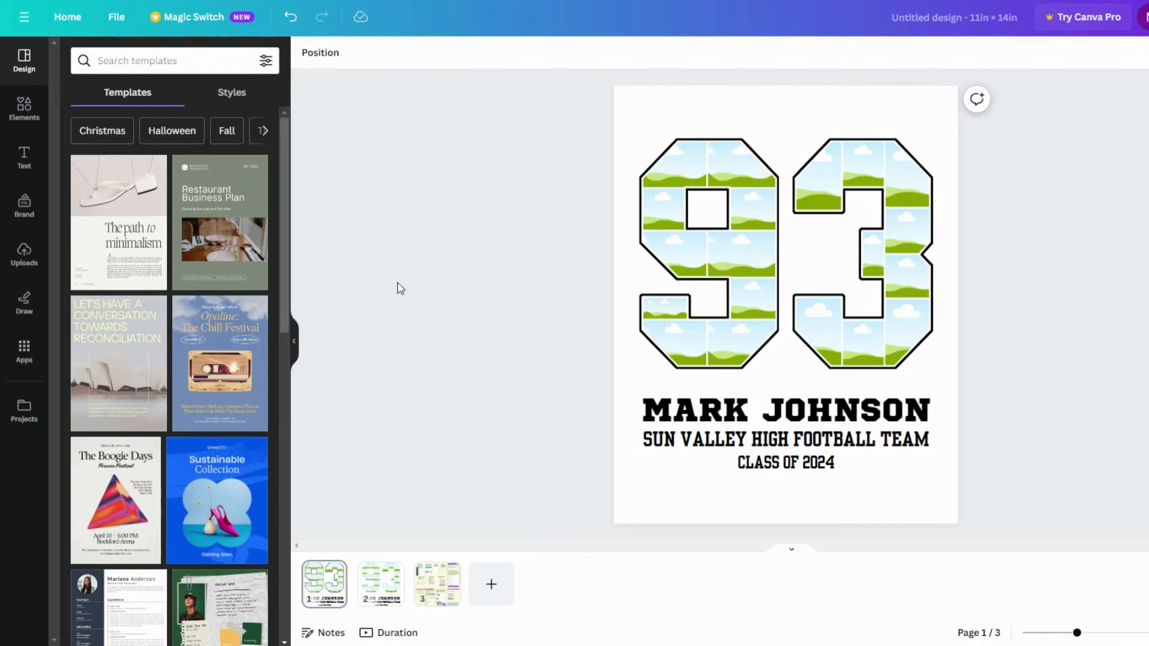
{"action": "left_click", "coordinate": [380, 584]}
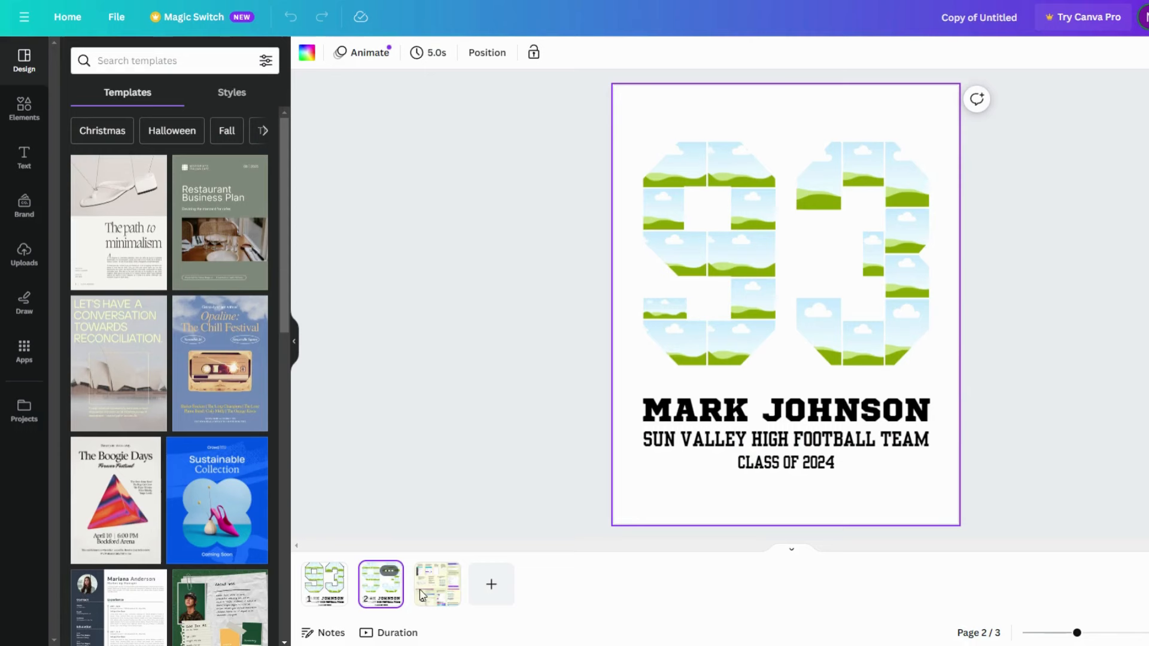
{"action": "right_click", "coordinate": [324, 584]}
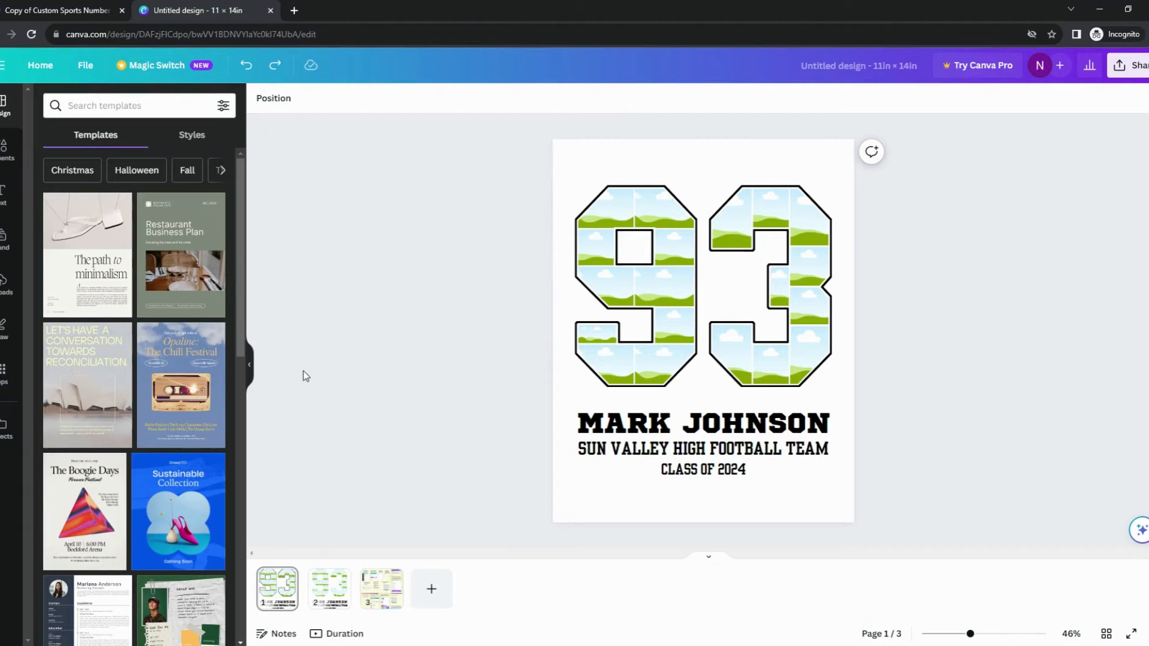
{"action": "left_click", "coordinate": [769, 286]}
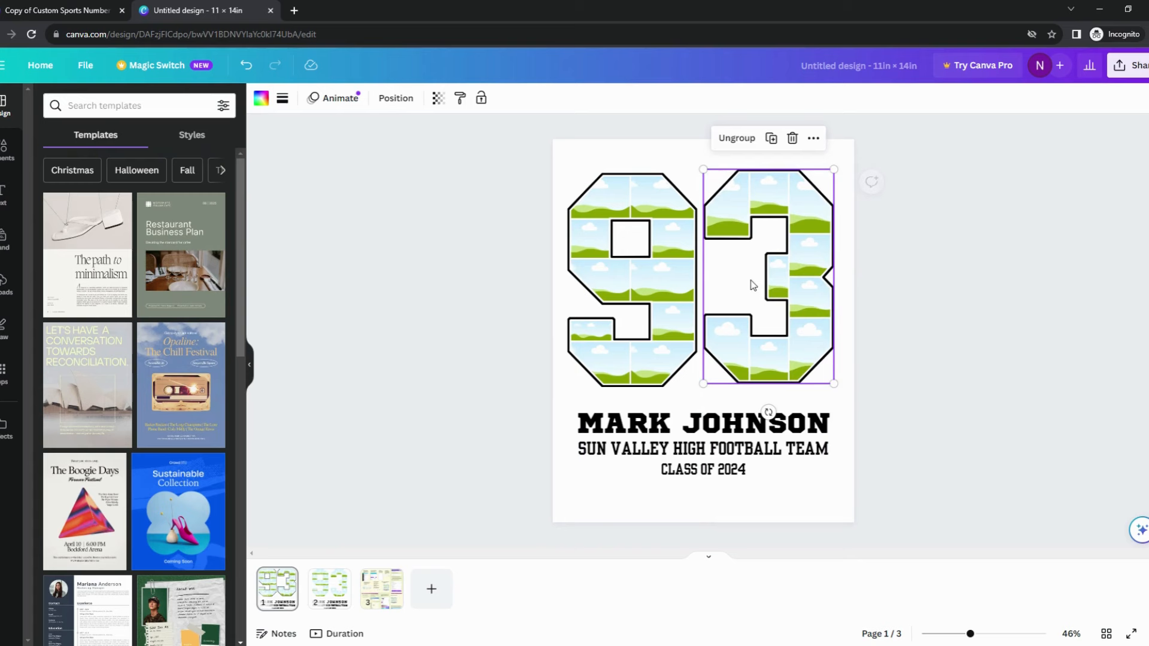
{"action": "left_click", "coordinate": [247, 64]}
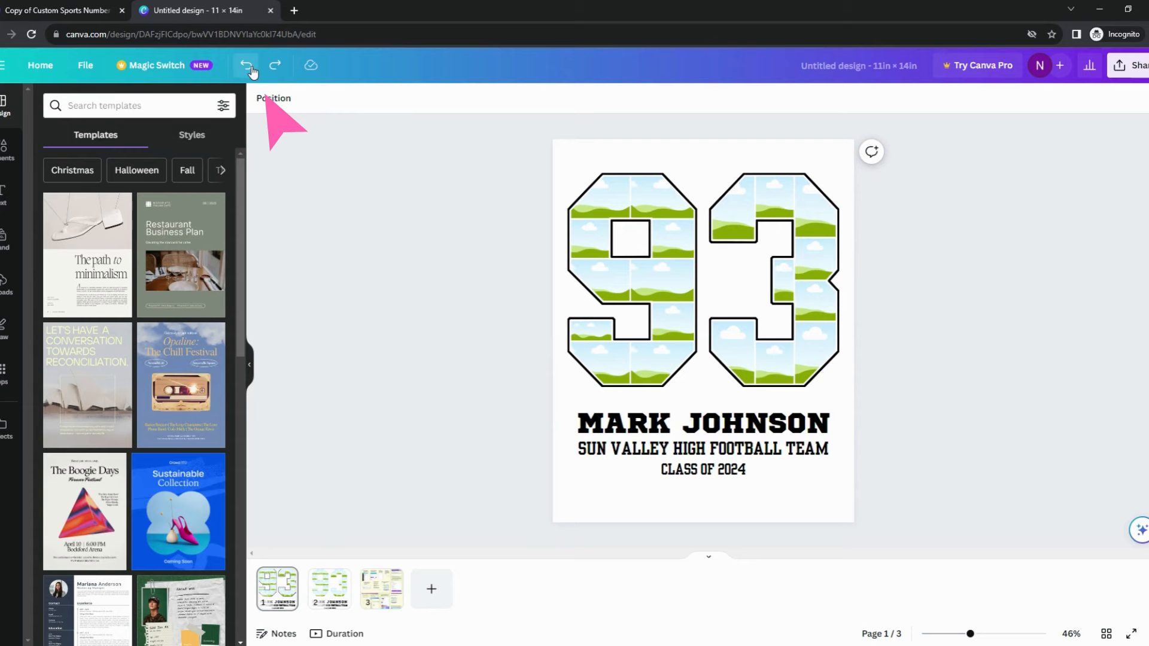
{"action": "left_click", "coordinate": [22, 284]}
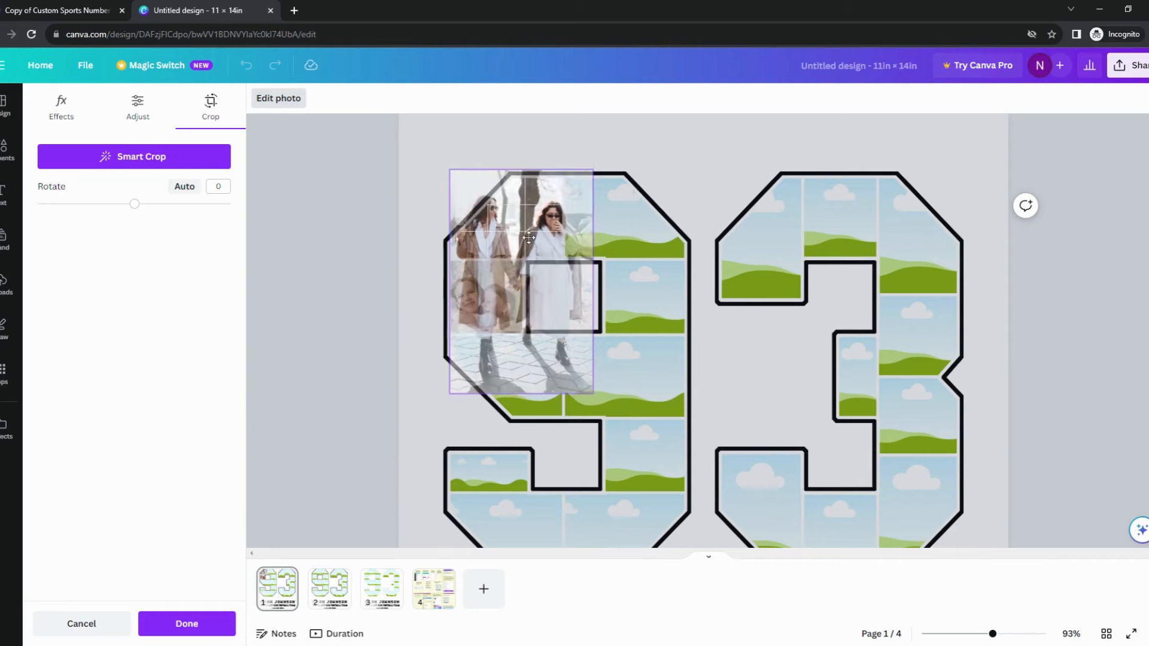
Confirm the last photo's position inside its frame with Done.
{"action": "left_click", "coordinate": [187, 623]}
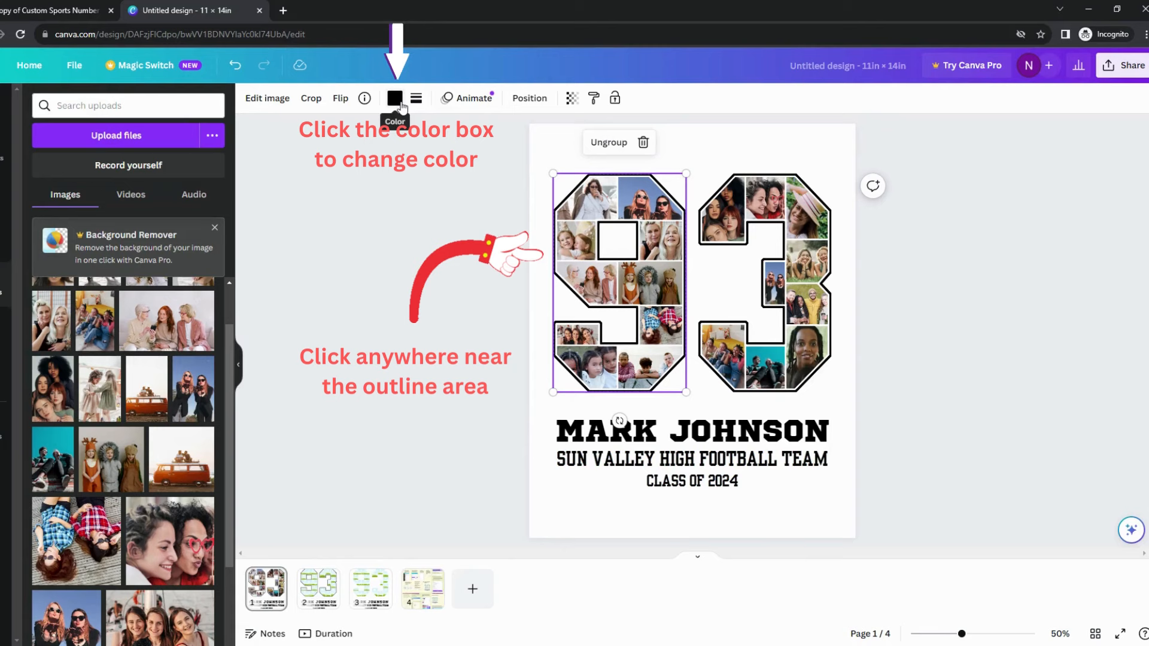
Recolour the number outlines green and select the page background for a sage colour.
{"action": "left_click", "coordinate": [393, 97]}
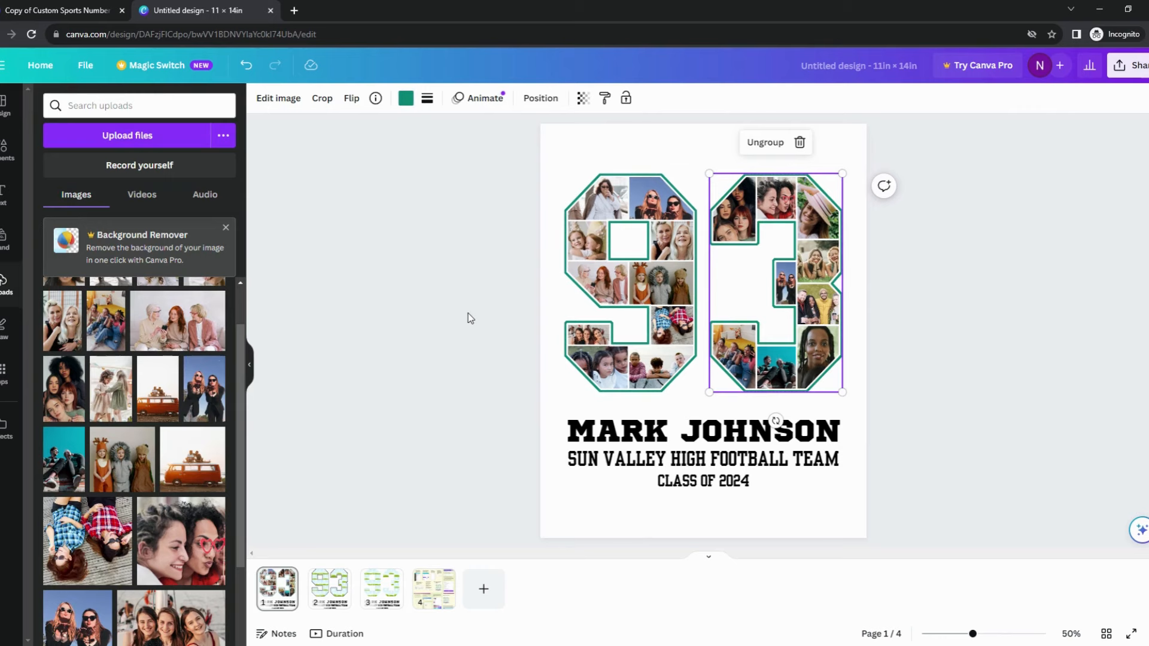
{"action": "left_click", "coordinate": [405, 97]}
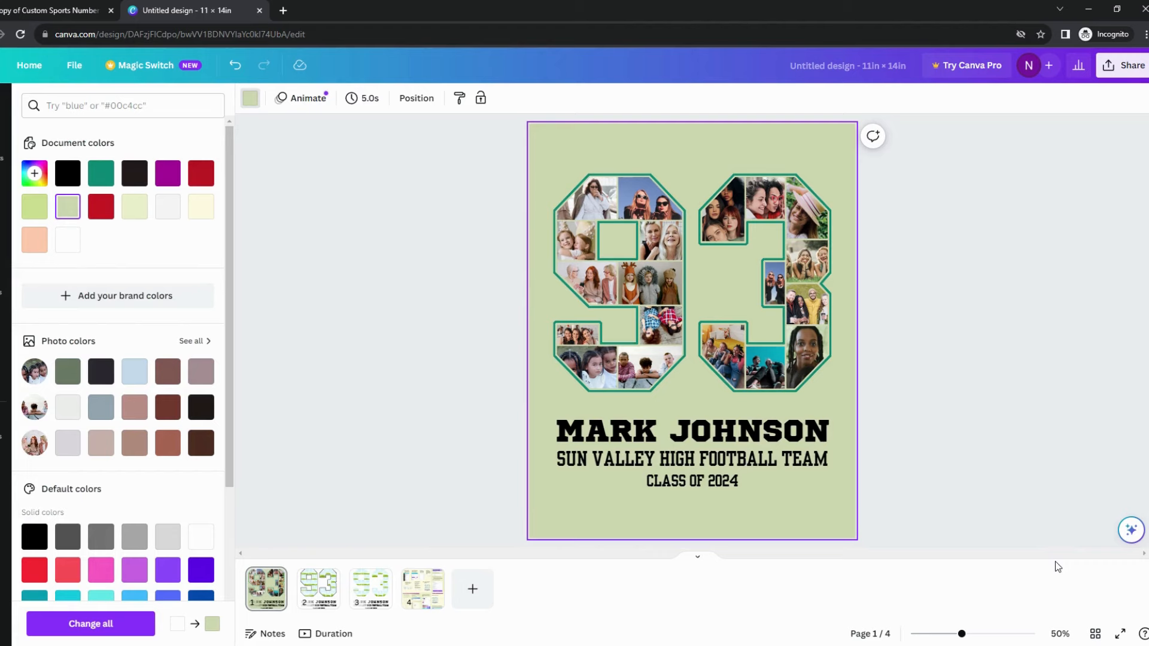
{"action": "left_click", "coordinate": [690, 430]}
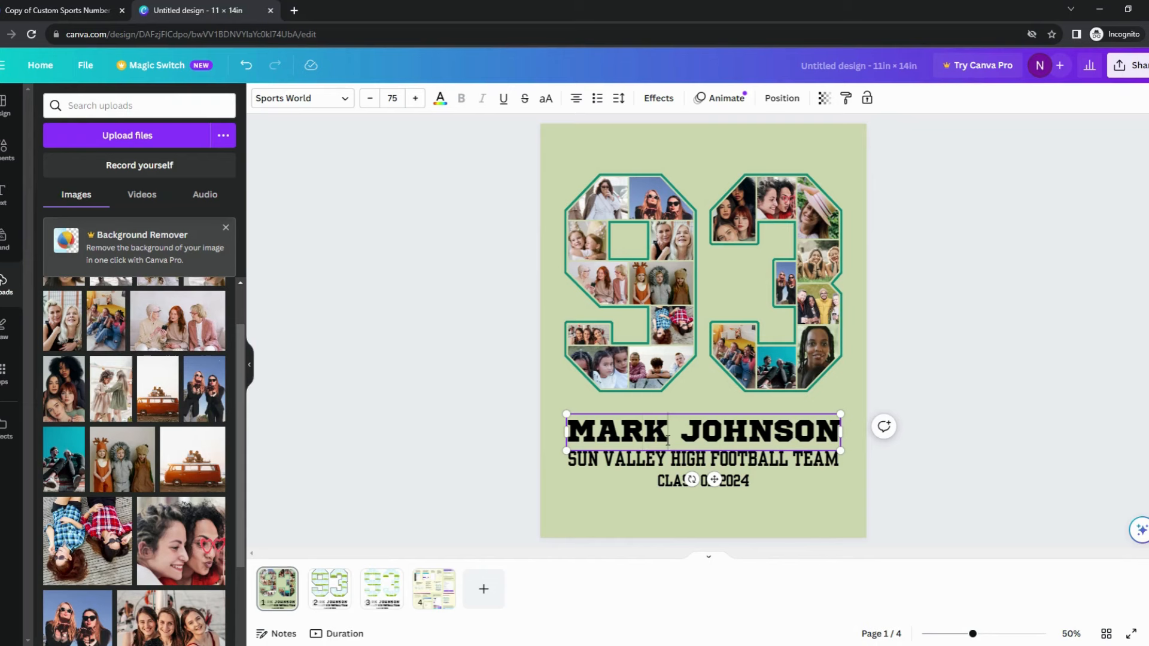
{"action": "type", "text": "JESSICA JOHNSON"}
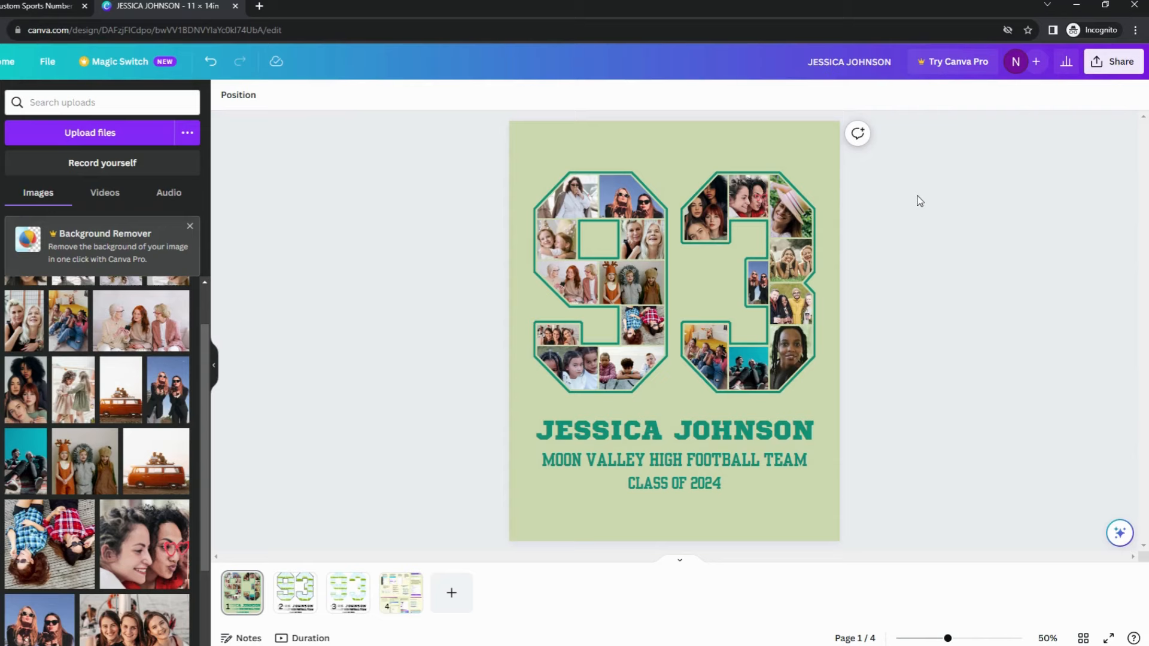
{"action": "left_click", "coordinate": [1114, 61]}
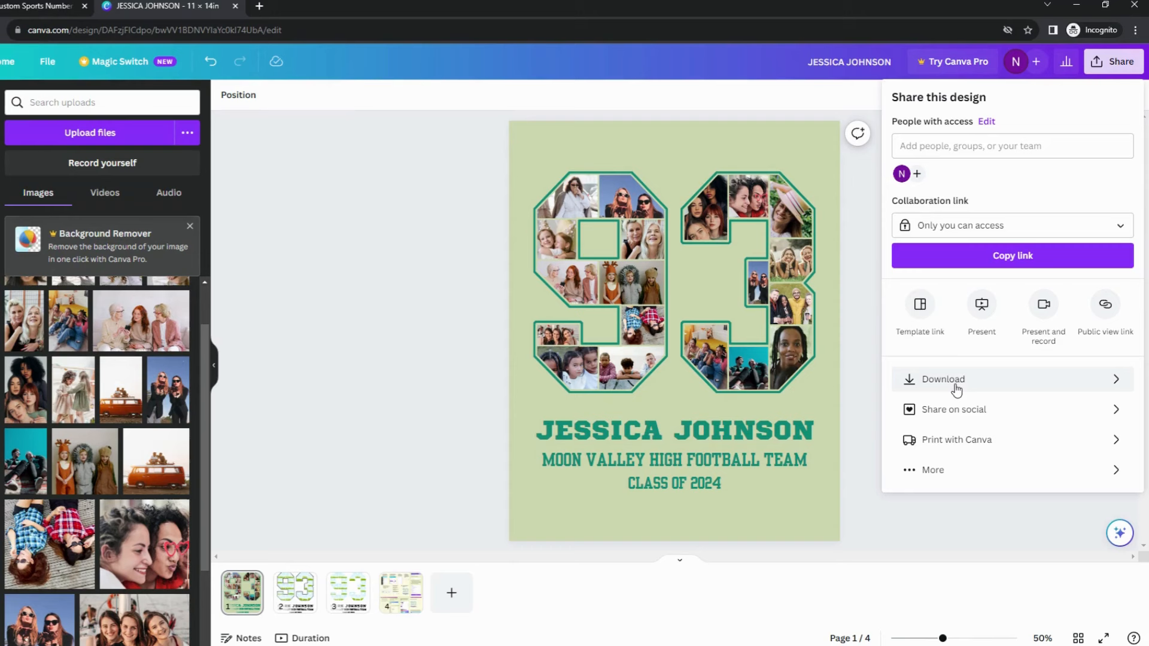
Set the download to PDF Print and choose which pages to include.
{"action": "left_click", "coordinate": [943, 380]}
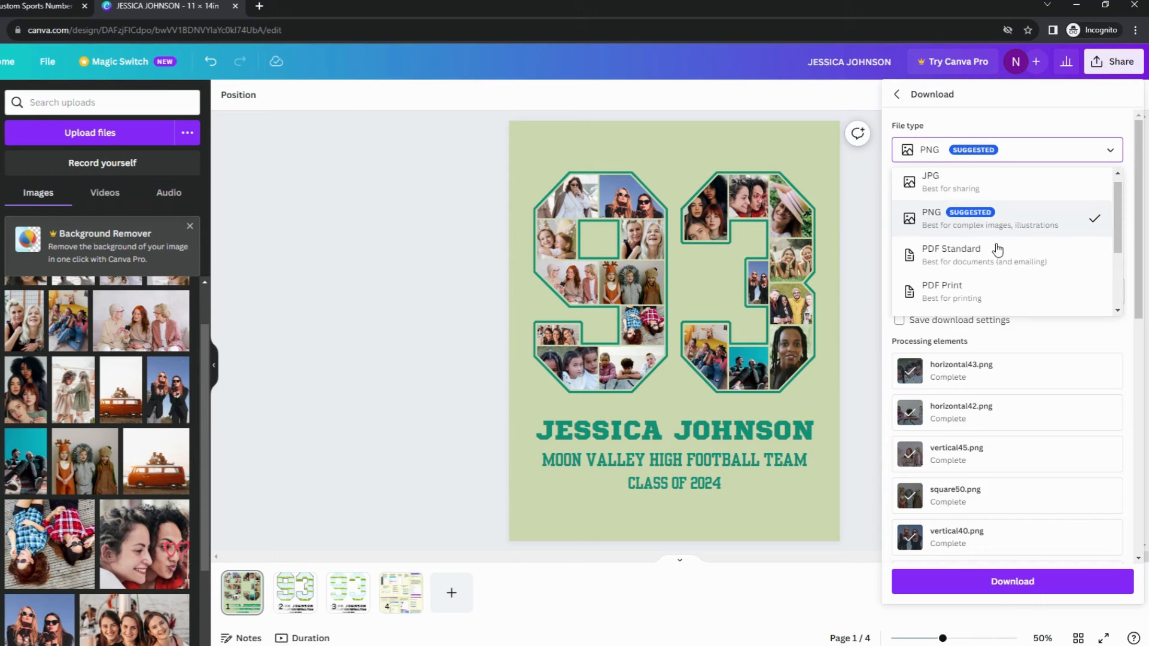
{"action": "left_click", "coordinate": [942, 292]}
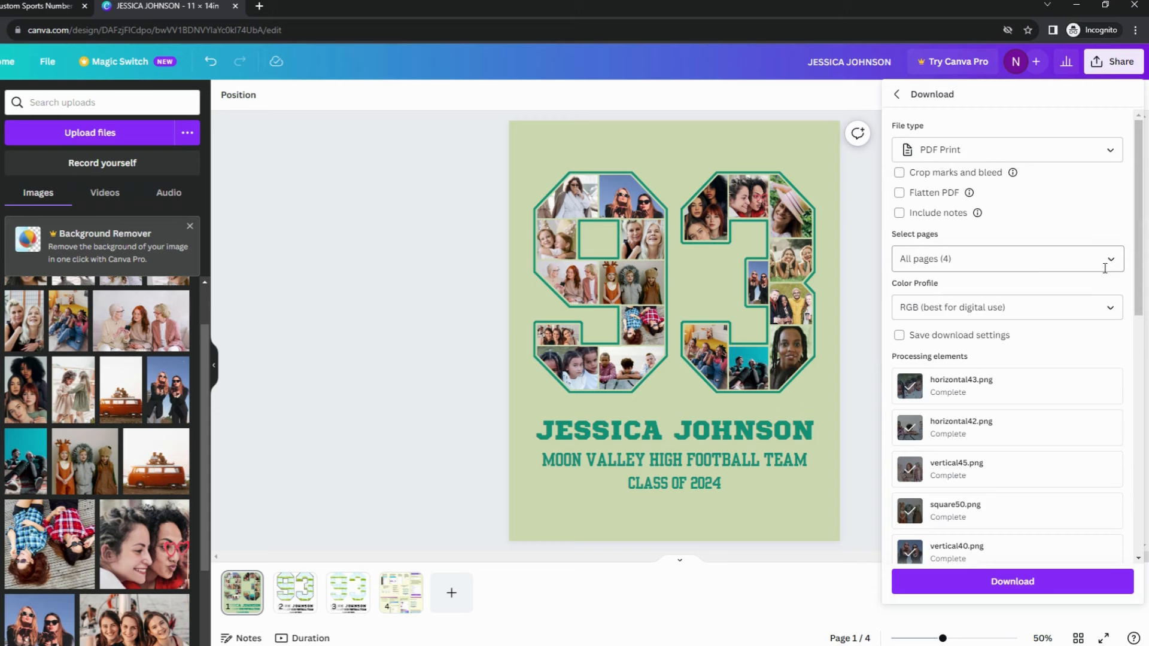
{"action": "left_click", "coordinate": [1007, 258]}
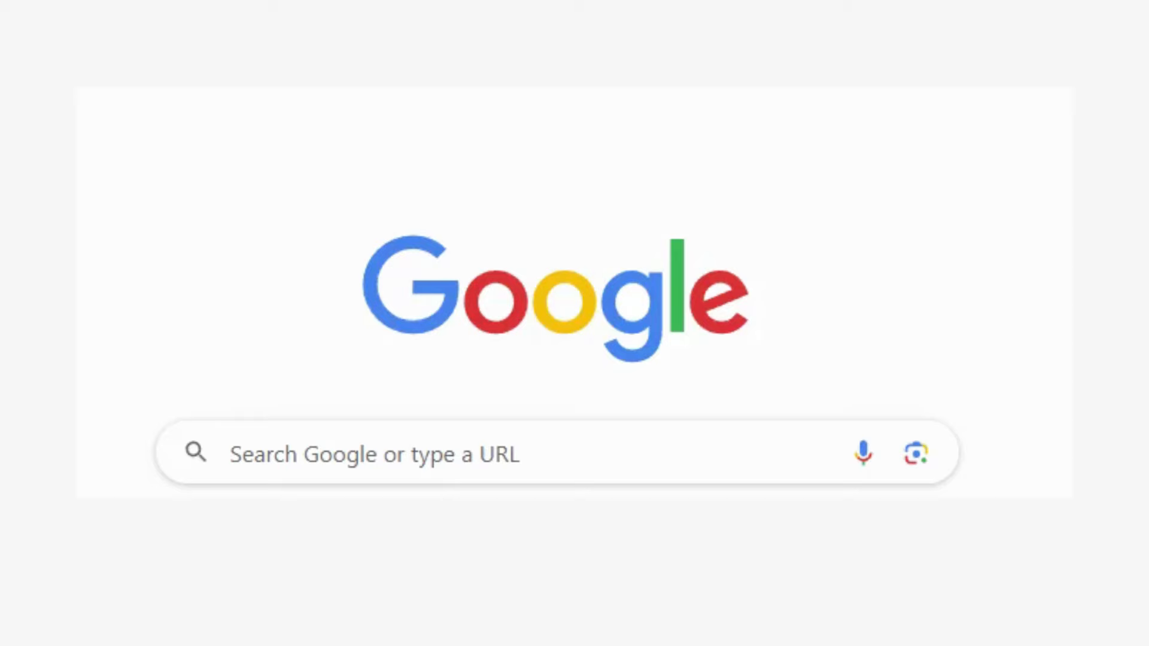
Search Google for cloudconvert to reach the converter site.
{"action": "type", "text": "cloudconvert"}
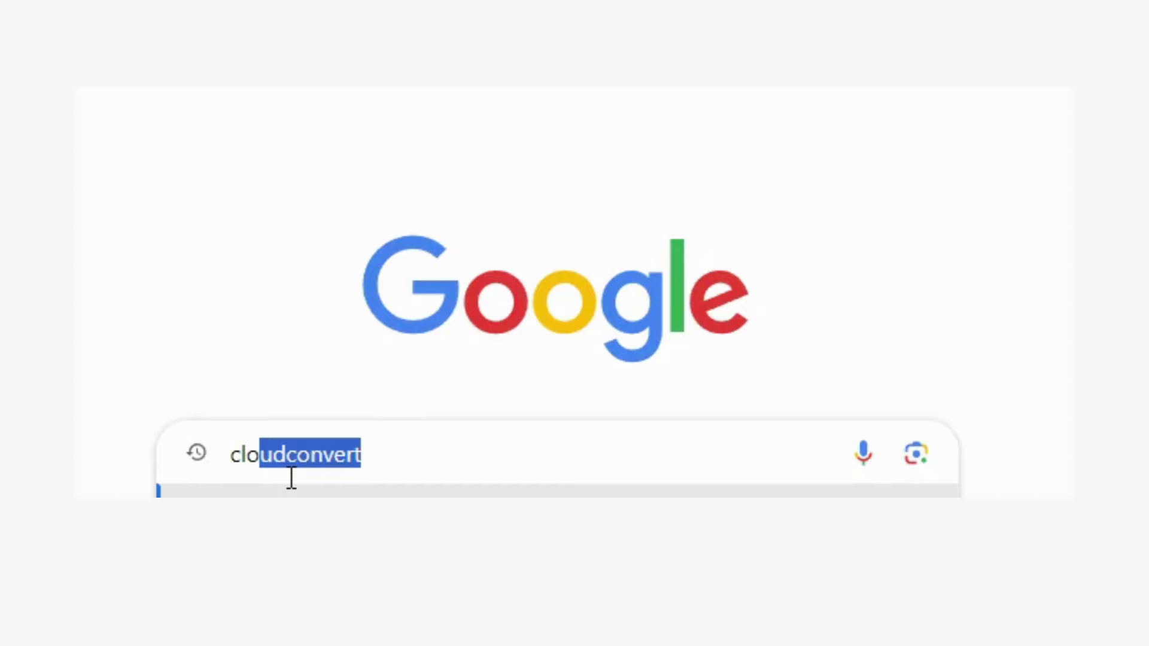
{"action": "key", "text": "Enter"}
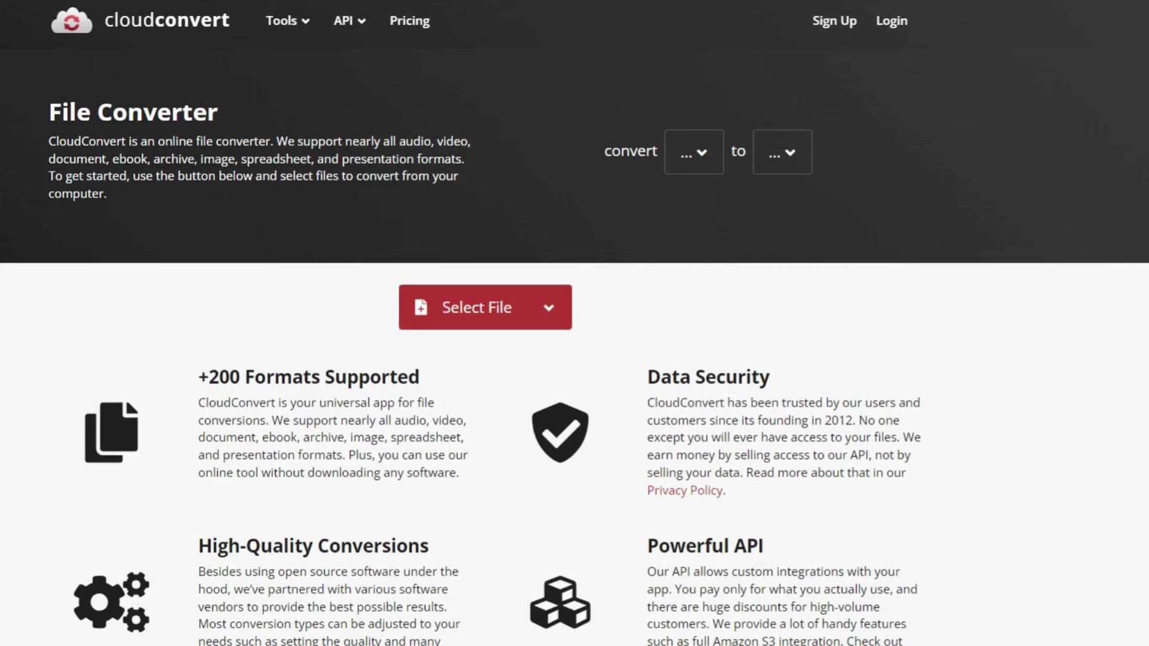
Set conversion from PDF to PNG, select the downloaded PDF and start converting.
{"action": "left_click", "coordinate": [693, 152]}
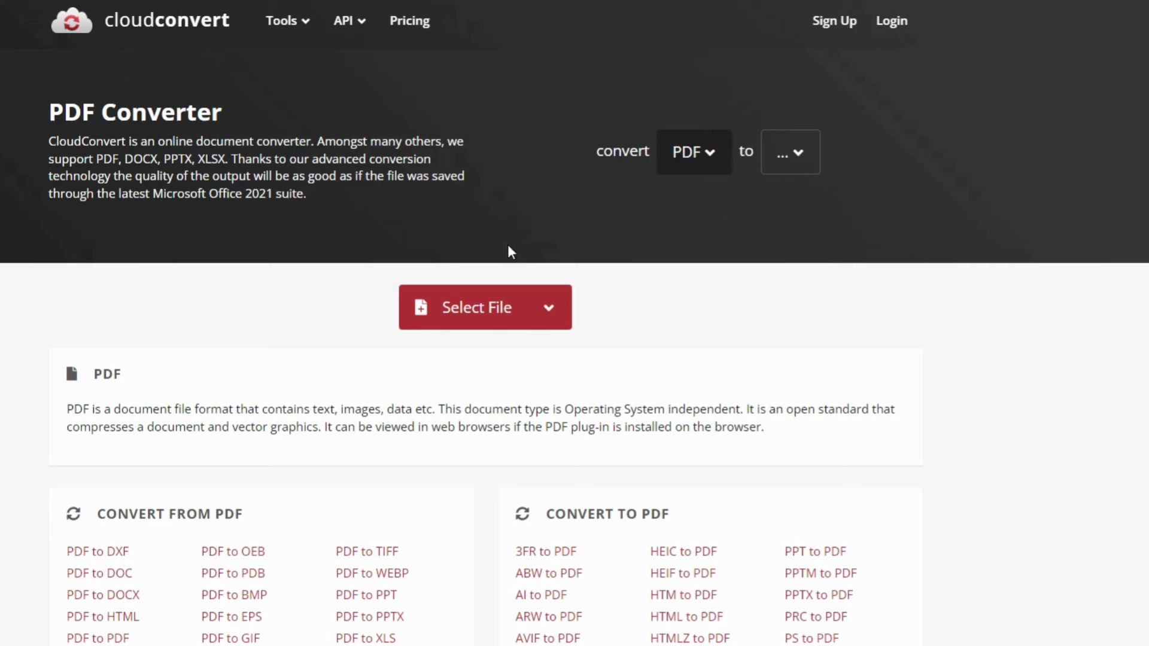
{"action": "type", "text": "png"}
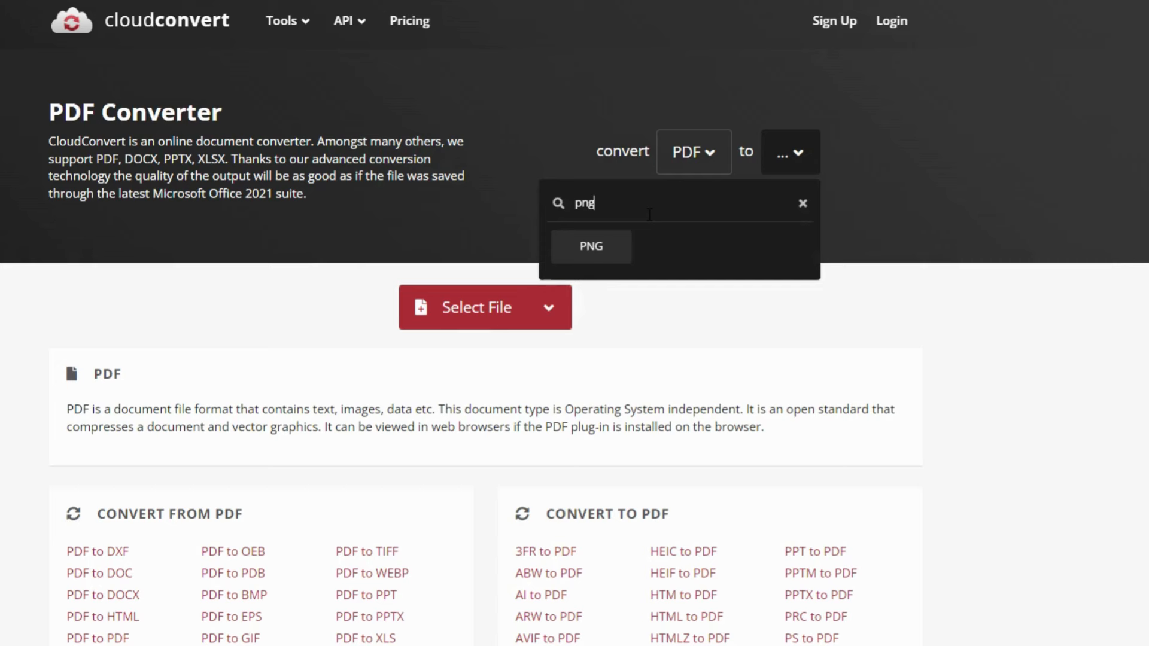
{"action": "left_click", "coordinate": [590, 246]}
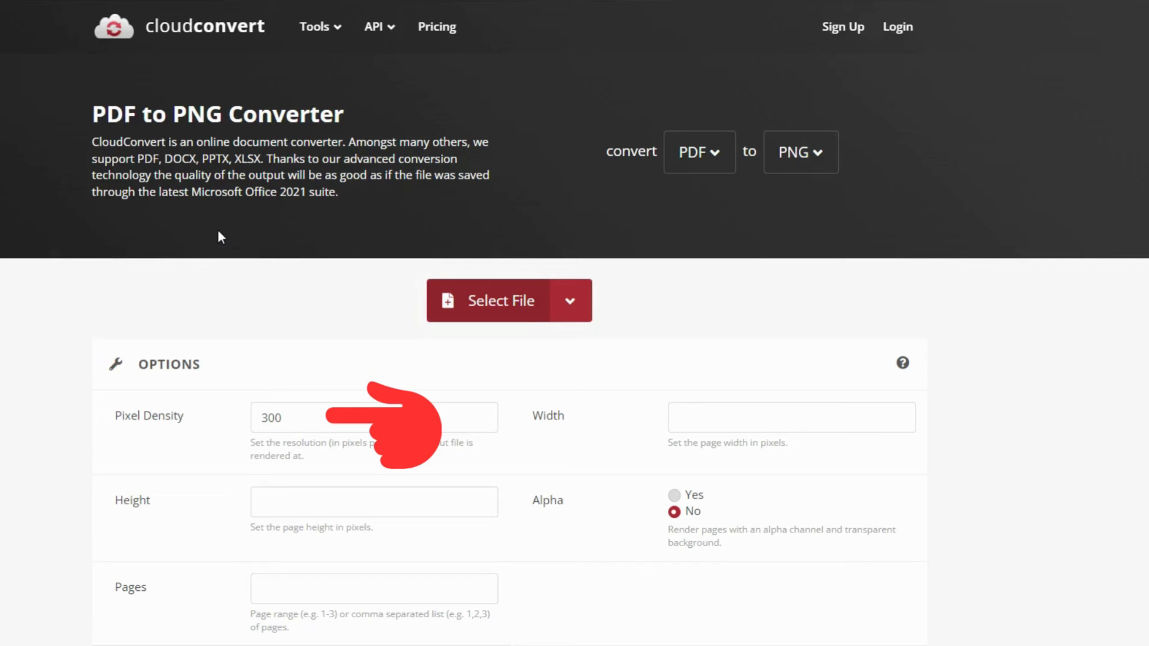
{"action": "left_click", "coordinate": [502, 301]}
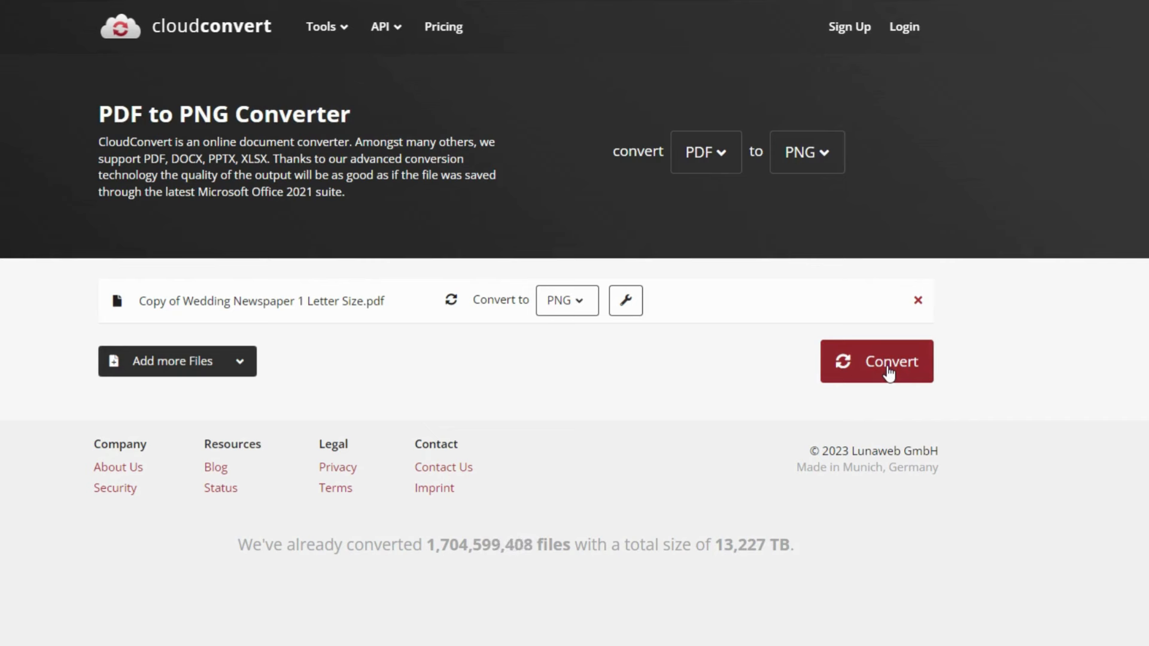
{"action": "left_click", "coordinate": [876, 361]}
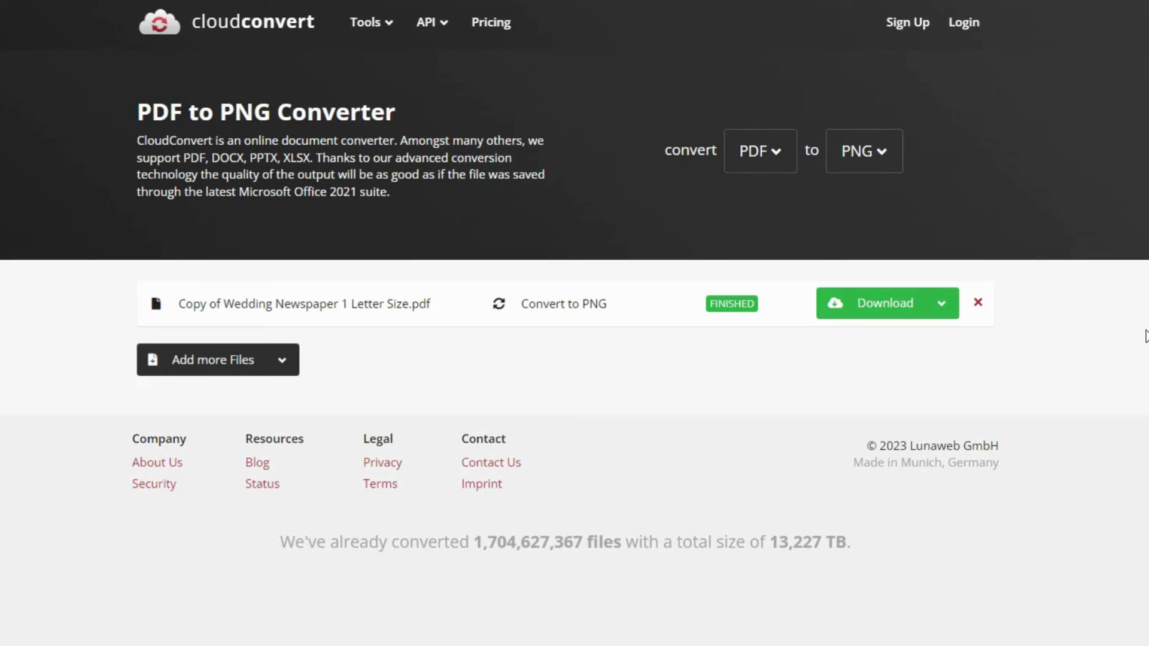